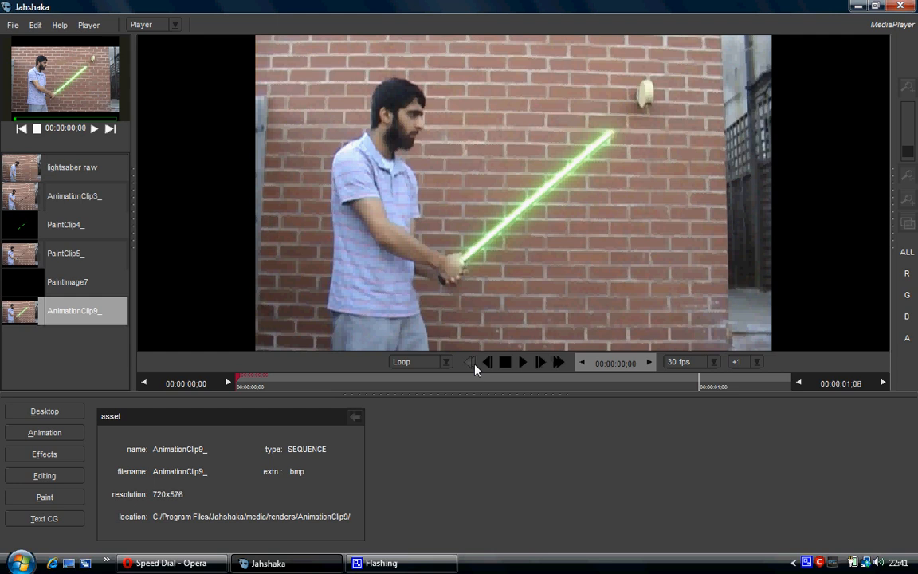
pyautogui.moveTo(476, 370)
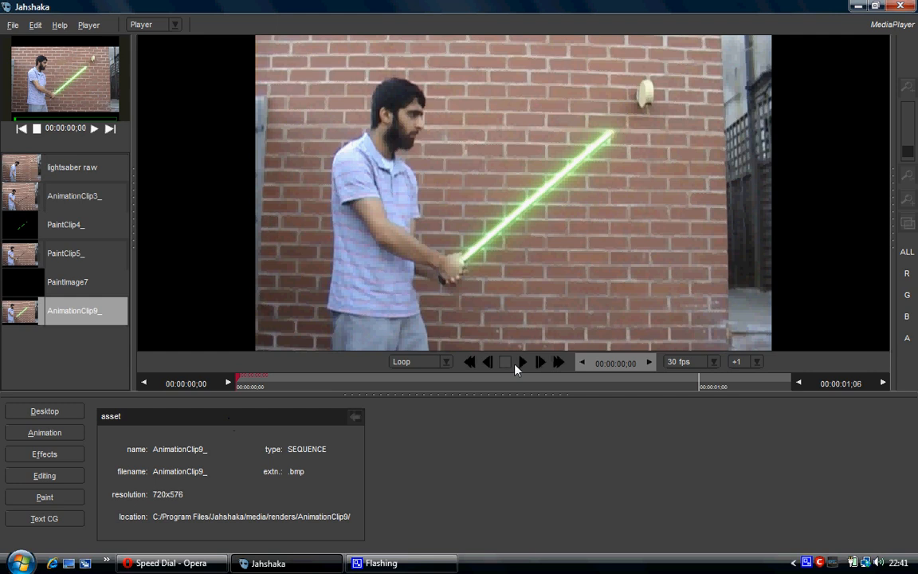
# Step: Stop playback of the finished green lightsaber clip AnimationClip9_
pyautogui.click(505, 362)
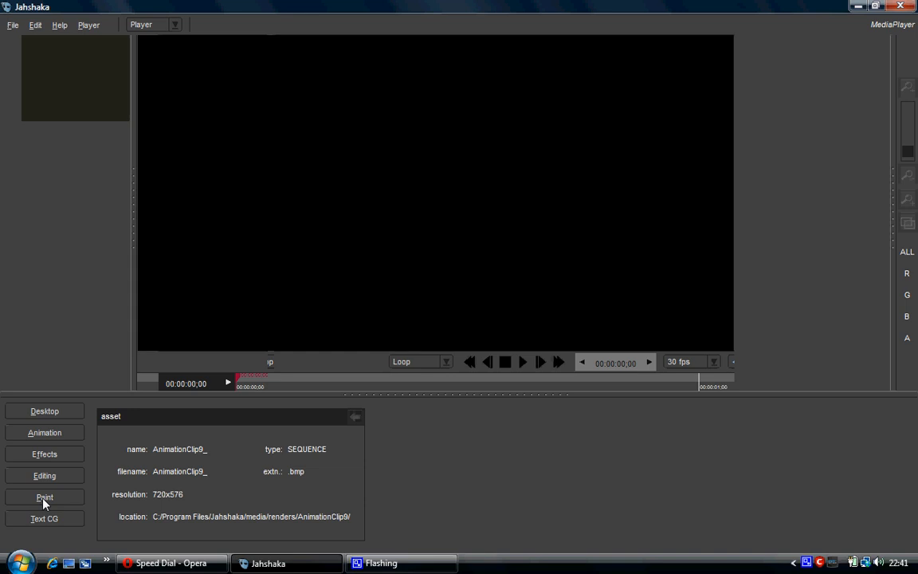
# Step: Switch to the Paint module and load the AnimationClip3_ stick footage
pyautogui.click(44, 496)
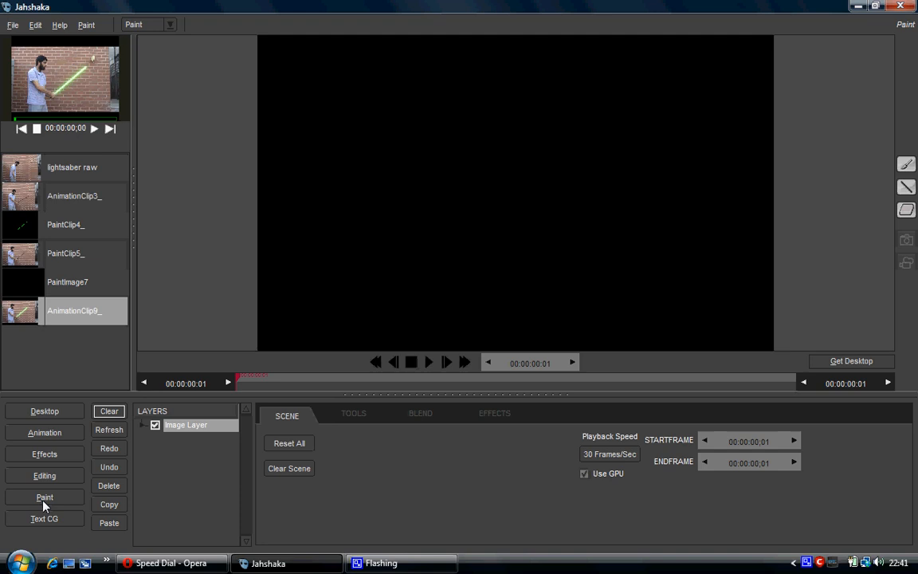
pyautogui.click(74, 196)
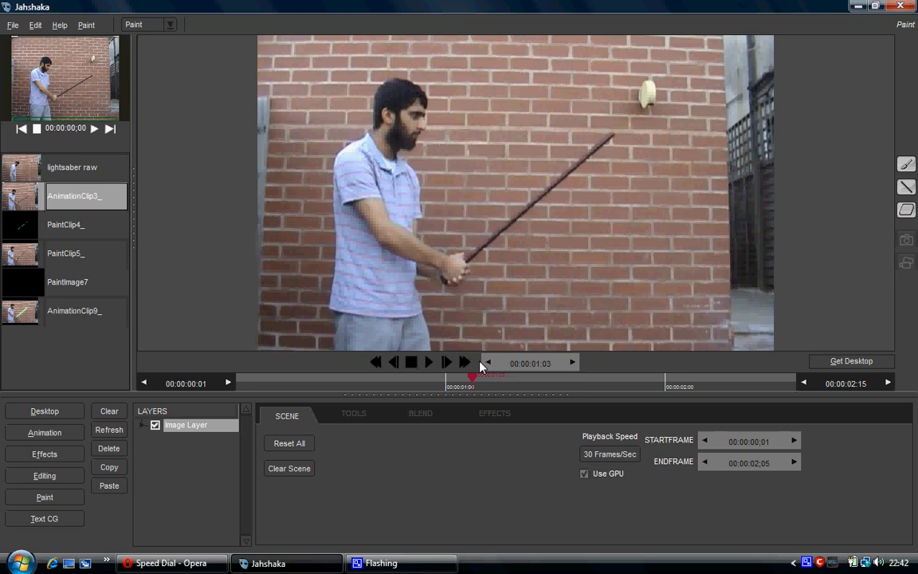
# Step: Bring up the painting tools for drawing green lines over AnimationClip3_
pyautogui.click(353, 414)
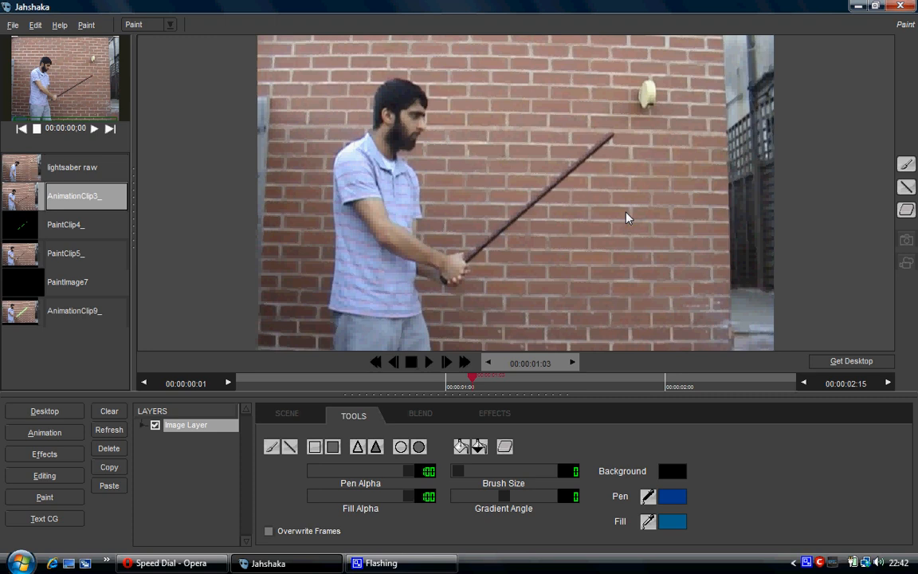
pyautogui.moveTo(631, 478)
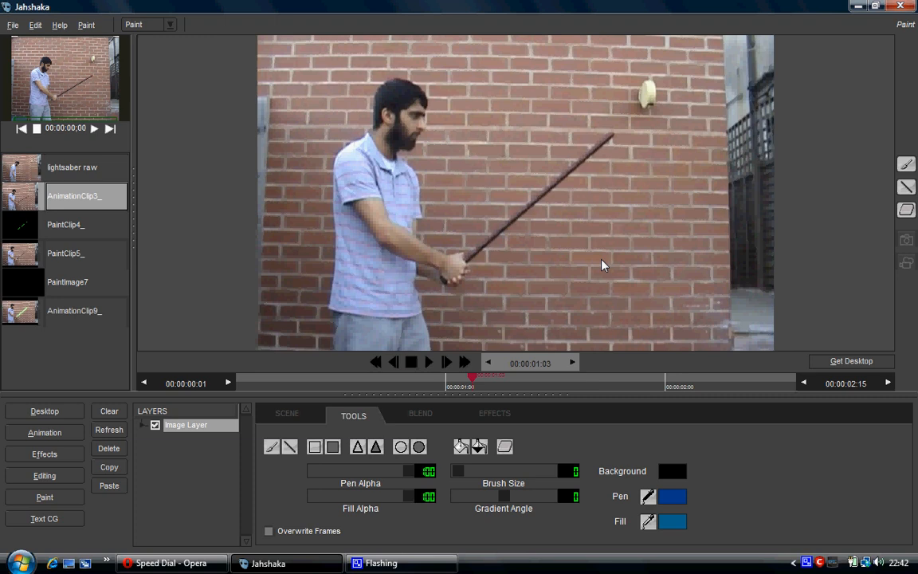
pyautogui.moveTo(524, 427)
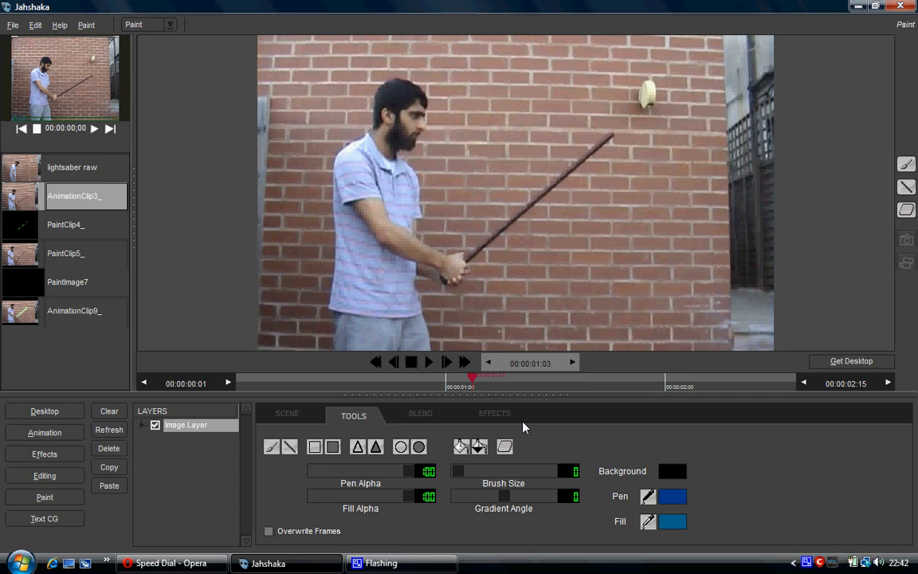
pyautogui.moveTo(608, 162)
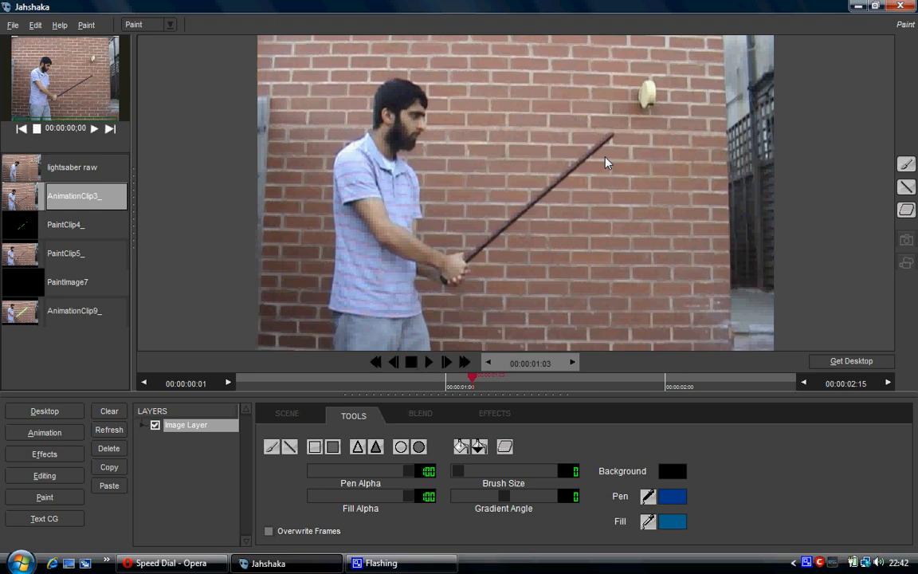
pyautogui.moveTo(596, 156)
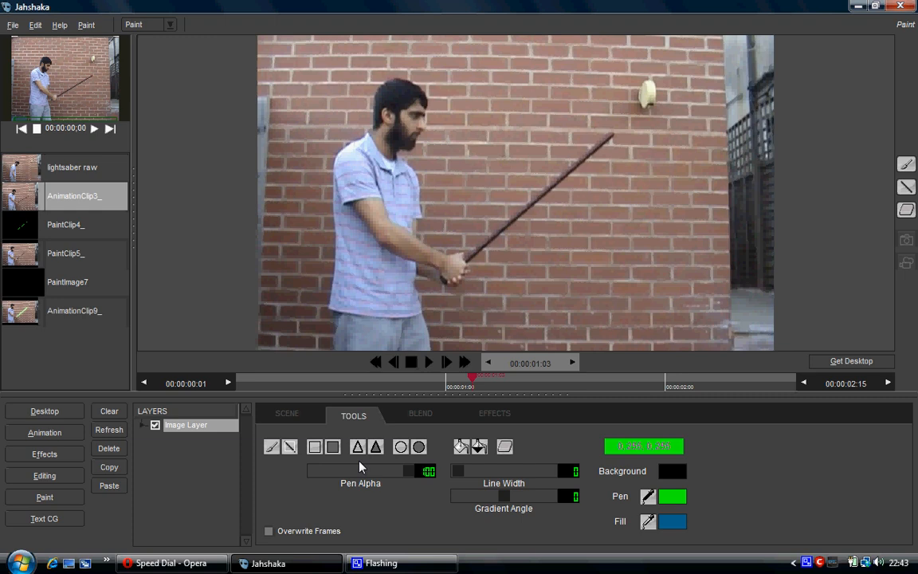
pyautogui.moveTo(452, 479)
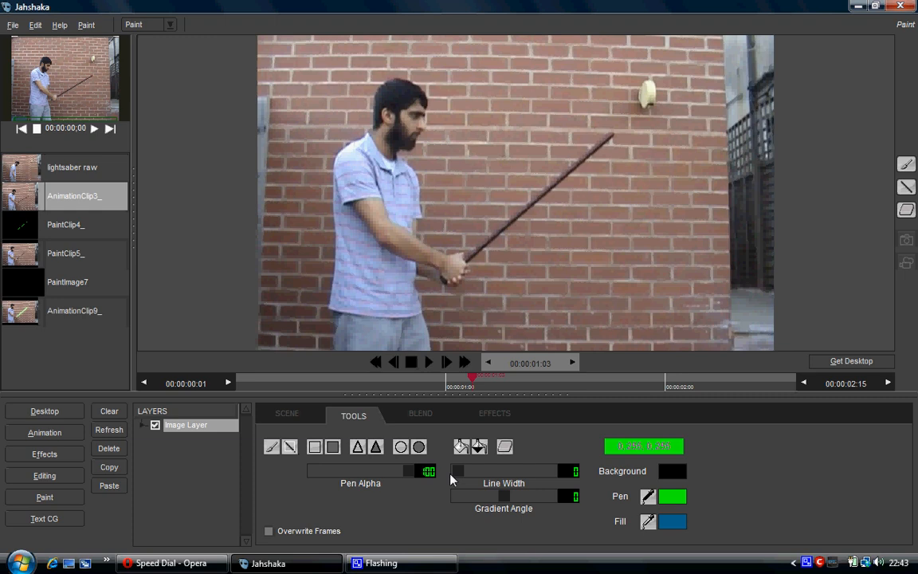
# Step: Widen the line, trace the stick in green, and show the effect options
pyautogui.moveTo(466, 261); pyautogui.dragTo(613, 134)
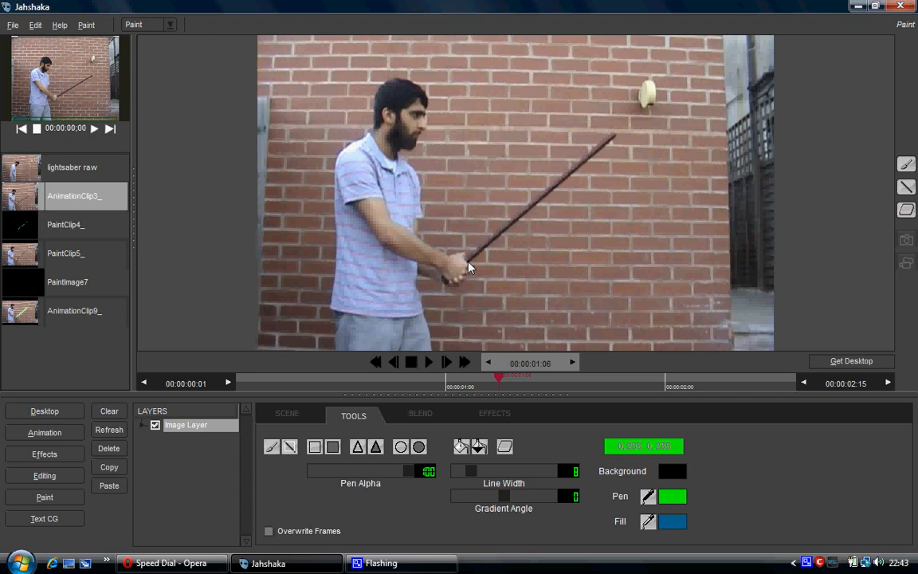
pyautogui.click(494, 415)
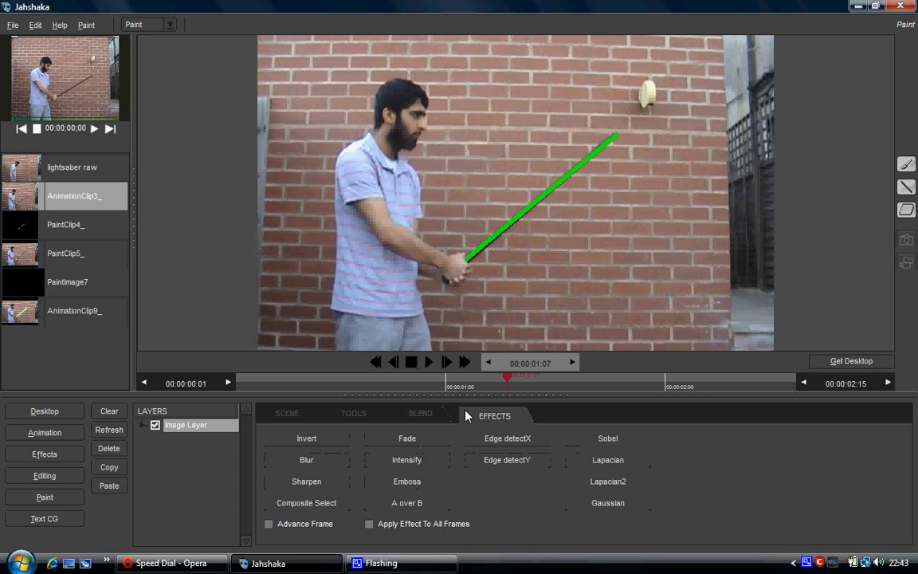
pyautogui.click(353, 415)
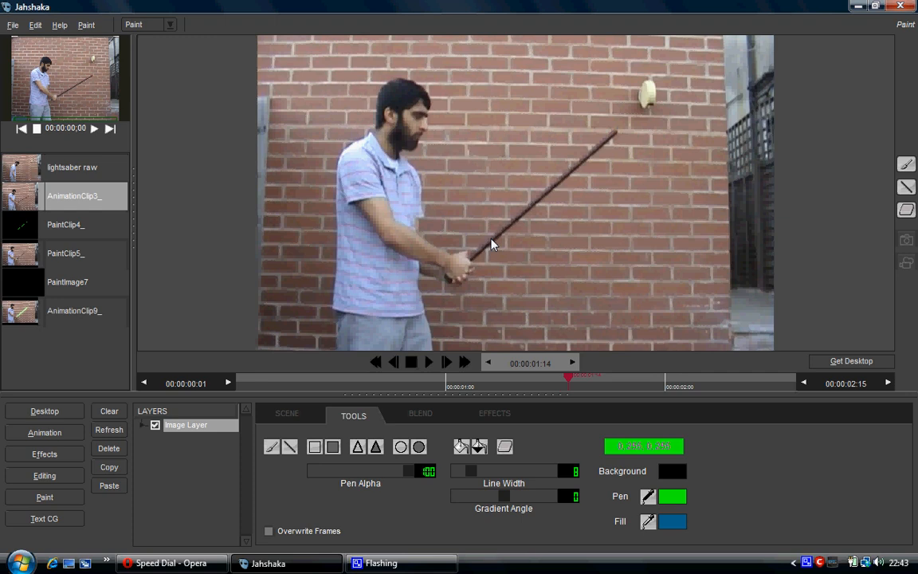
# Step: Trace the stick in green and enable Advance Frame after each stroke
pyautogui.click(494, 412)
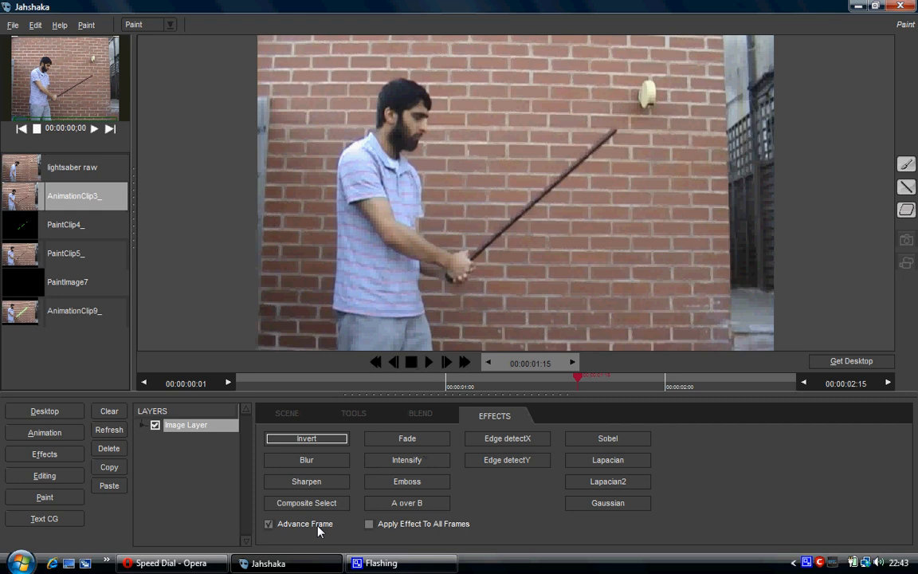
pyautogui.click(353, 413)
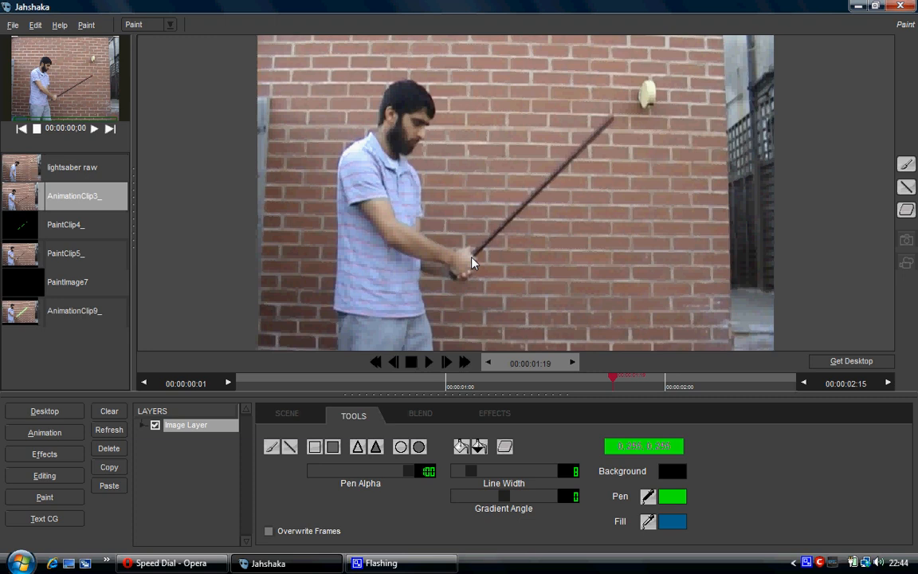
# Step: Draw a green line along the swinging stick on the current frame
pyautogui.moveTo(478, 253); pyautogui.dragTo(613, 115)
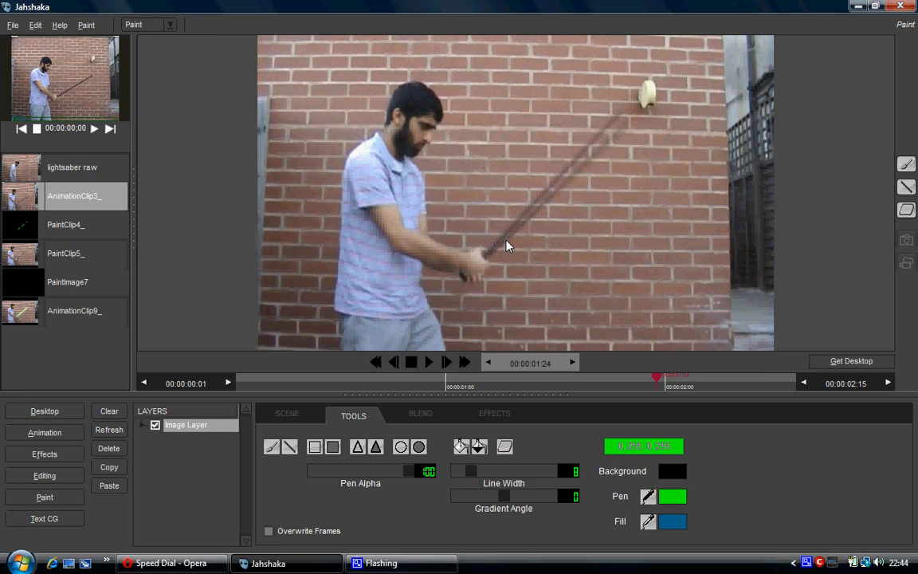
pyautogui.moveTo(601, 166)
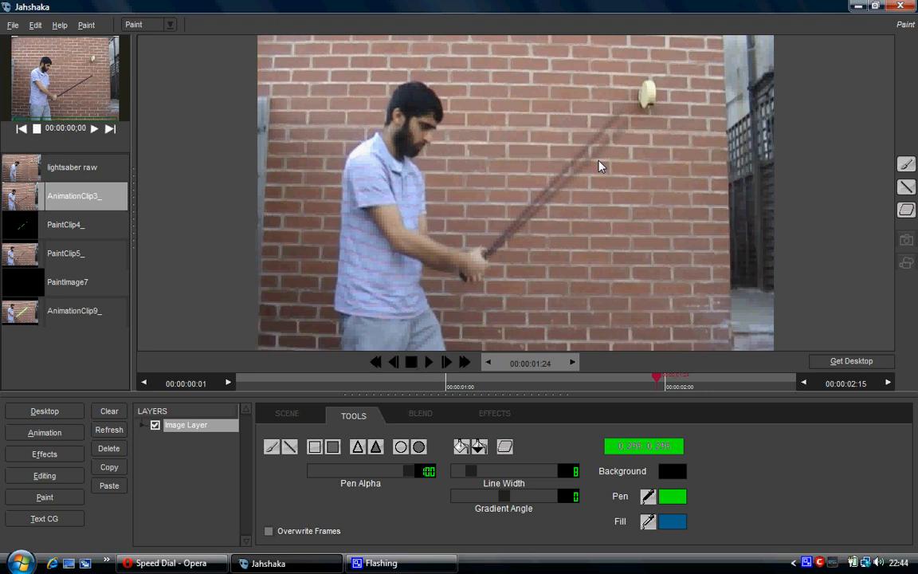
pyautogui.moveTo(536, 234)
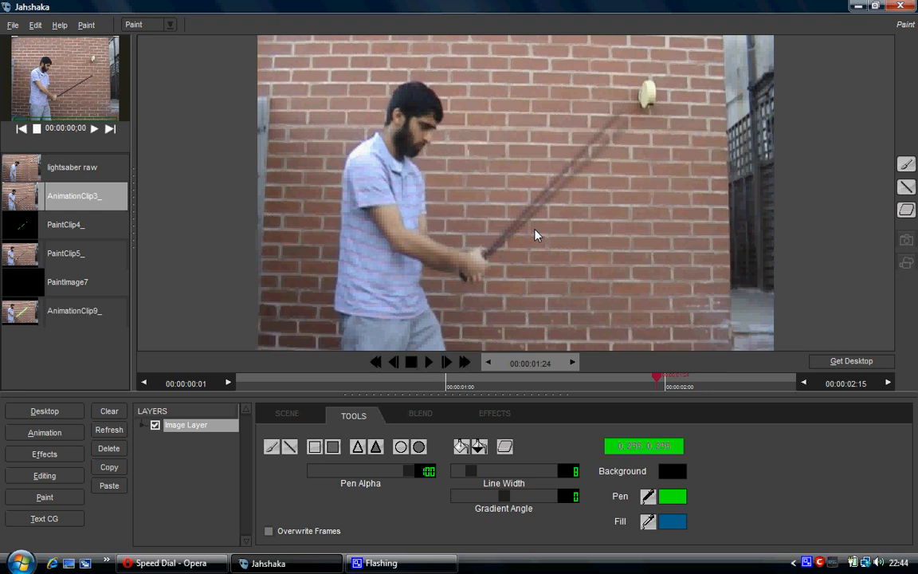
pyautogui.moveTo(525, 242)
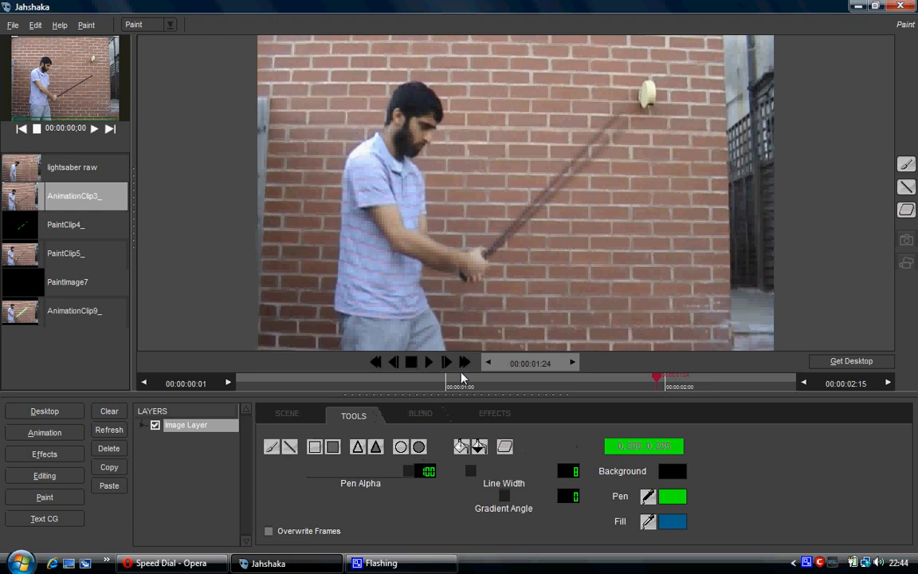
# Step: Trace the blade outline in green and set the fill colour to green
pyautogui.moveTo(485, 254); pyautogui.dragTo(635, 121)
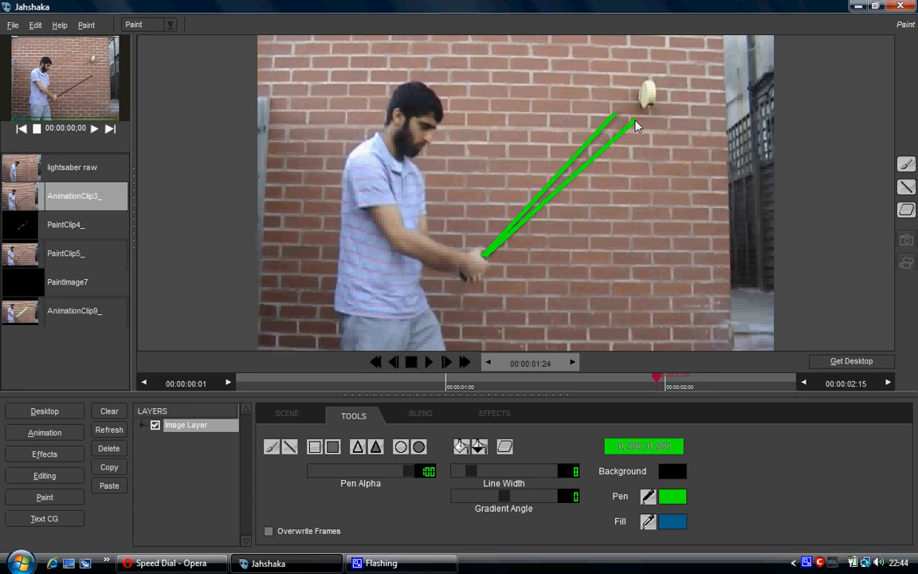
pyautogui.click(463, 446)
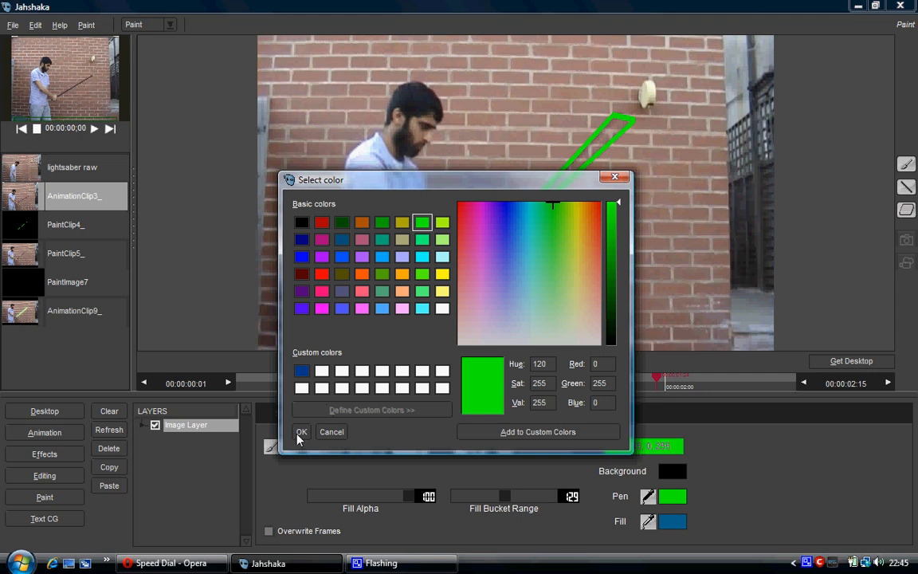
pyautogui.click(301, 431)
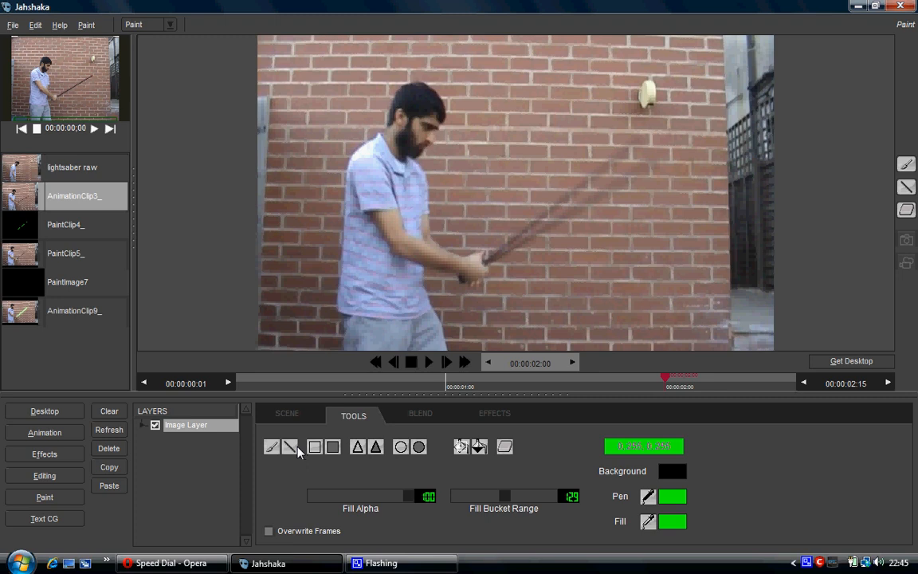
# Step: Choose the filled shape tool for painting the solid green blade
pyautogui.click(289, 446)
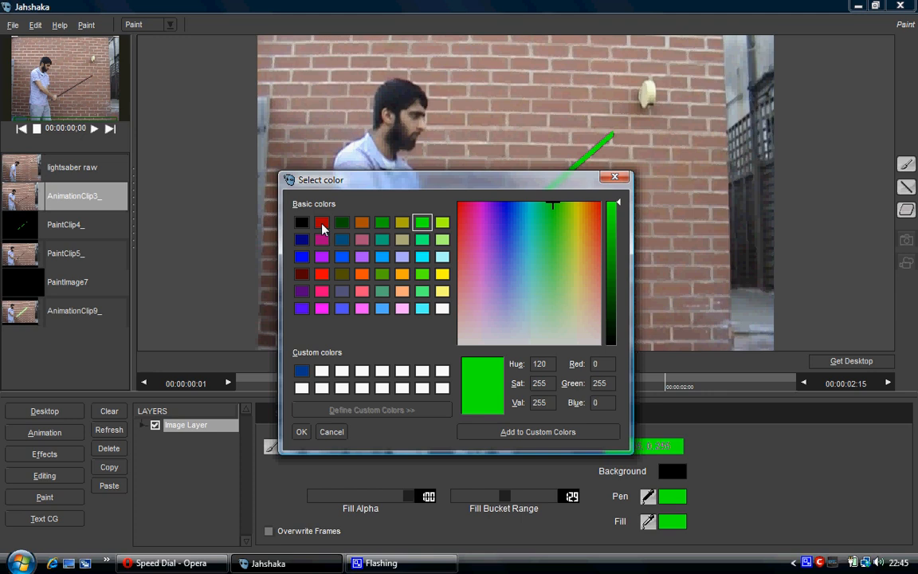
# Step: Pick a new colour in the Select color dialog
pyautogui.click(301, 431)
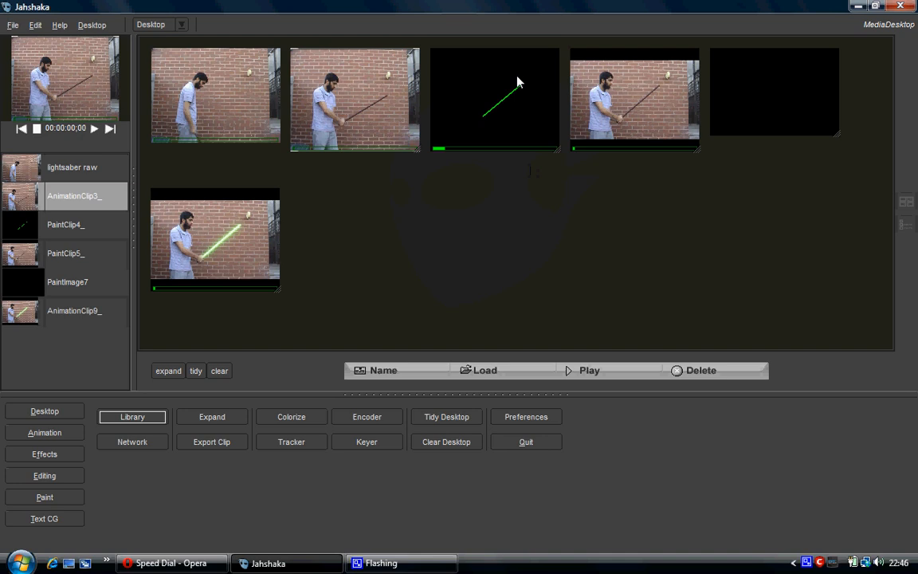
# Step: Select the PaintClip4_ green-blade-on-black thumbnail and play it in the MediaPlayer
pyautogui.click(494, 99)
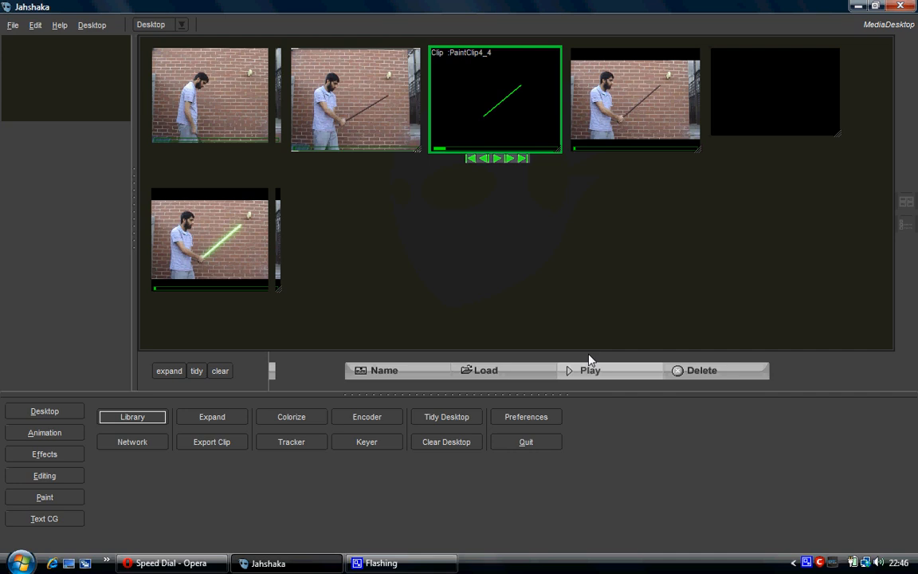
pyautogui.click(132, 417)
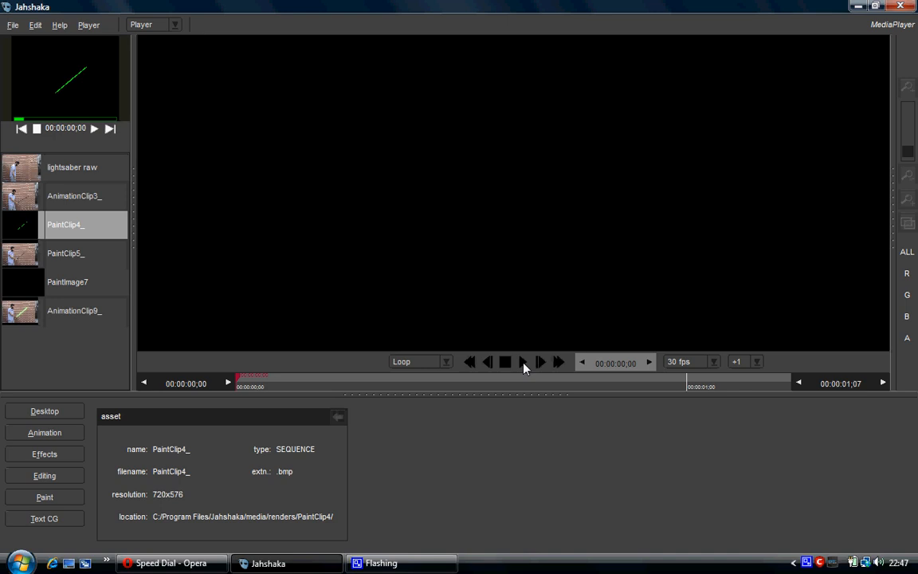
pyautogui.moveTo(509, 375)
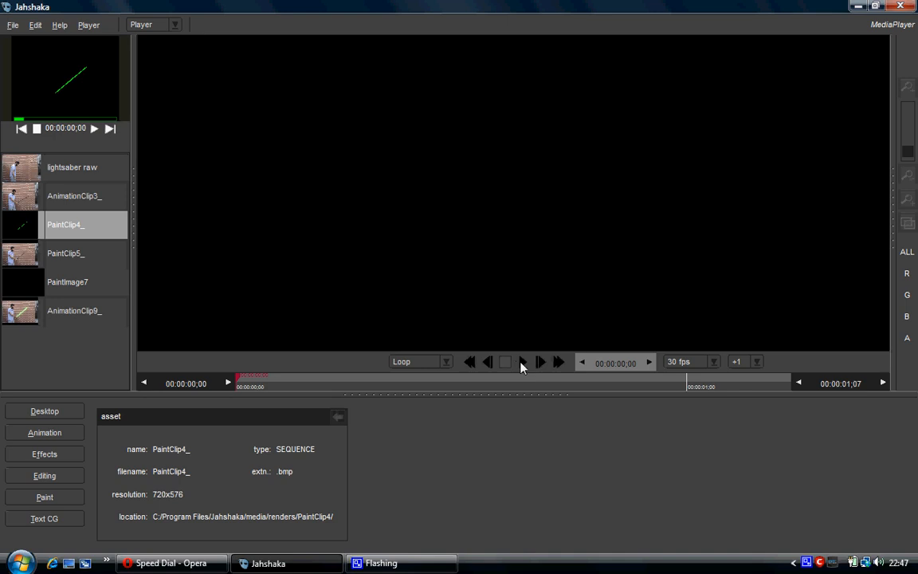
pyautogui.click(505, 361)
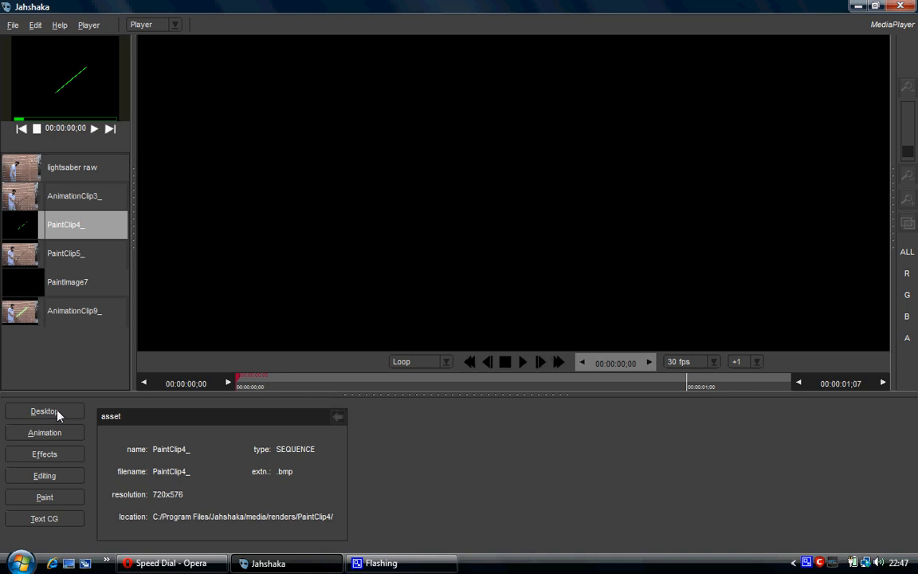
# Step: Return to the Desktop and open the Animation module with a four-second layer scene
pyautogui.click(44, 410)
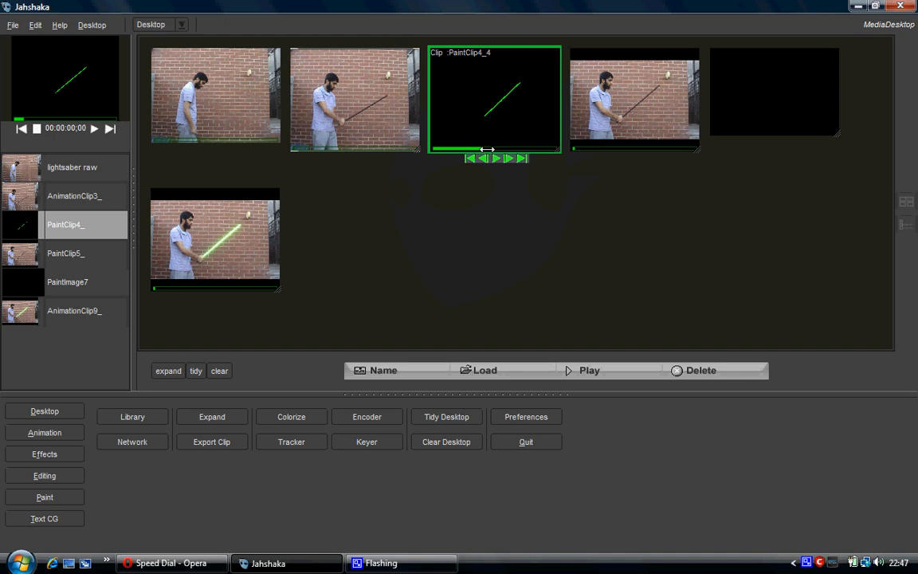
pyautogui.click(44, 432)
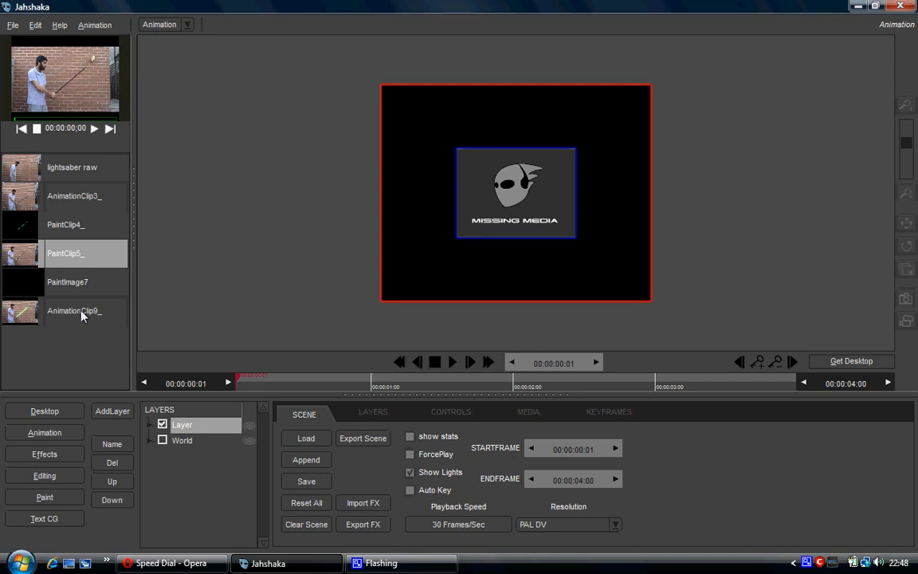
# Step: Load the AnimationClip9_ clip and add two more layers for the footage and PaintImage7
pyautogui.click(74, 311)
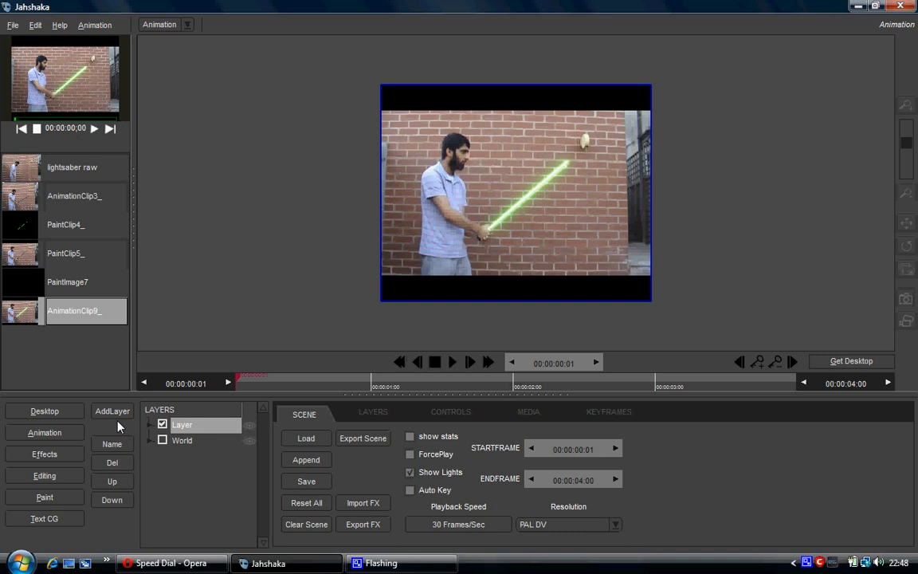
pyautogui.click(68, 253)
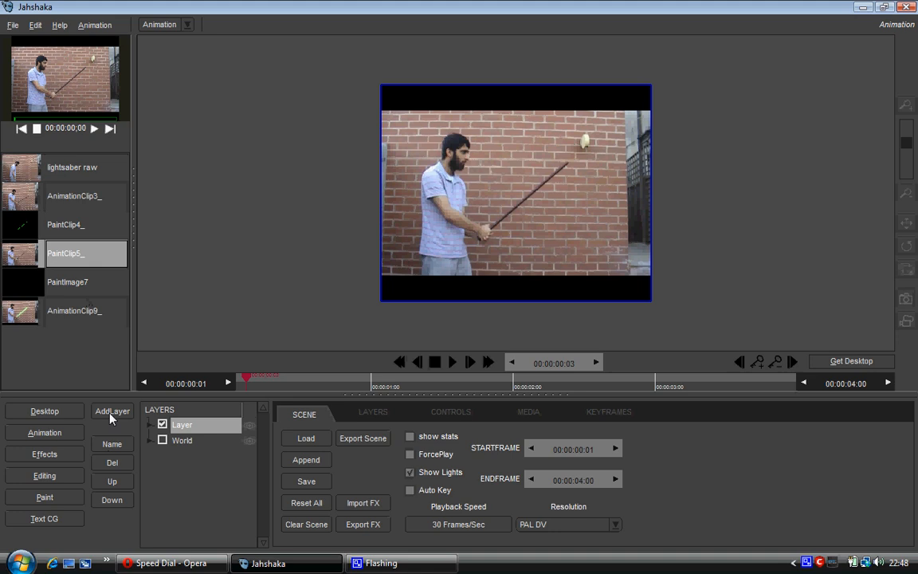
pyautogui.click(112, 410)
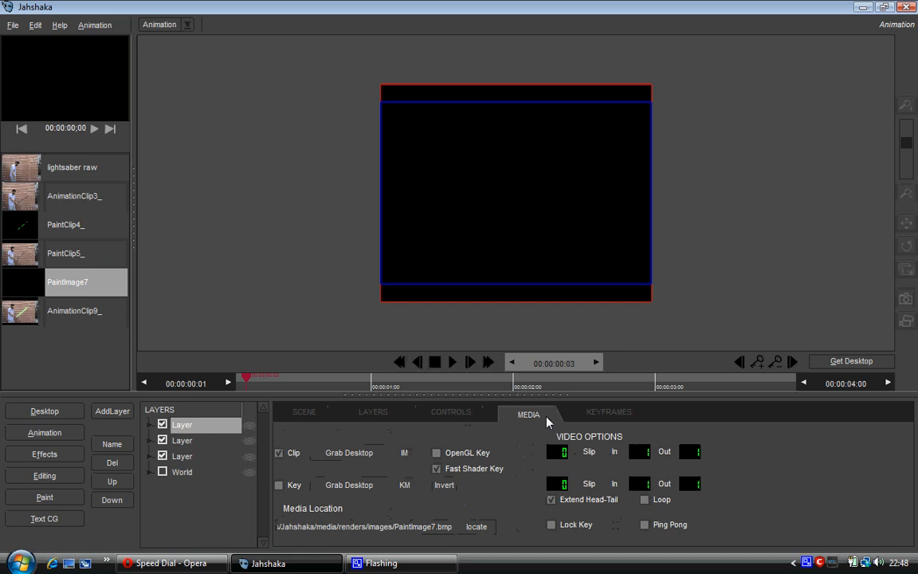
# Step: Move the black PaintImage7 layer down beneath the footage at full opacity
pyautogui.click(450, 411)
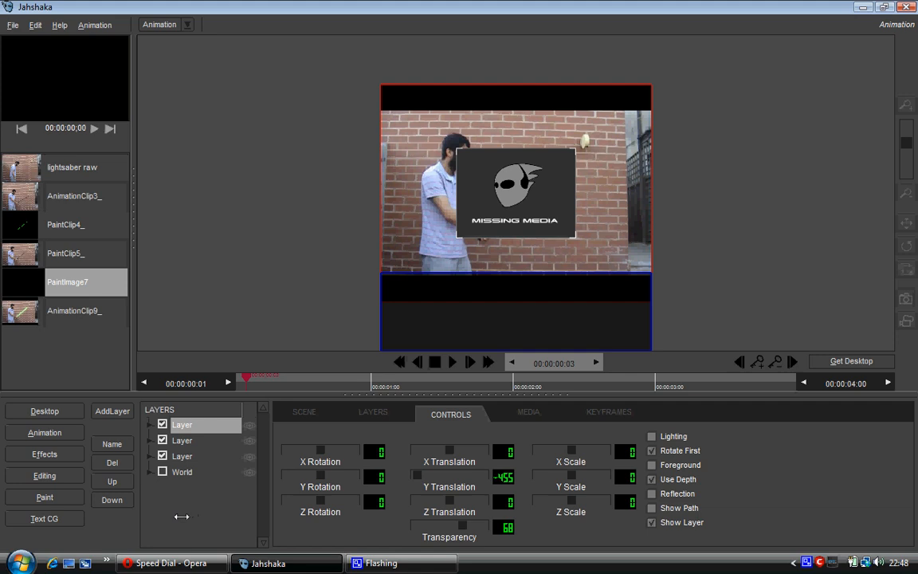
pyautogui.click(182, 440)
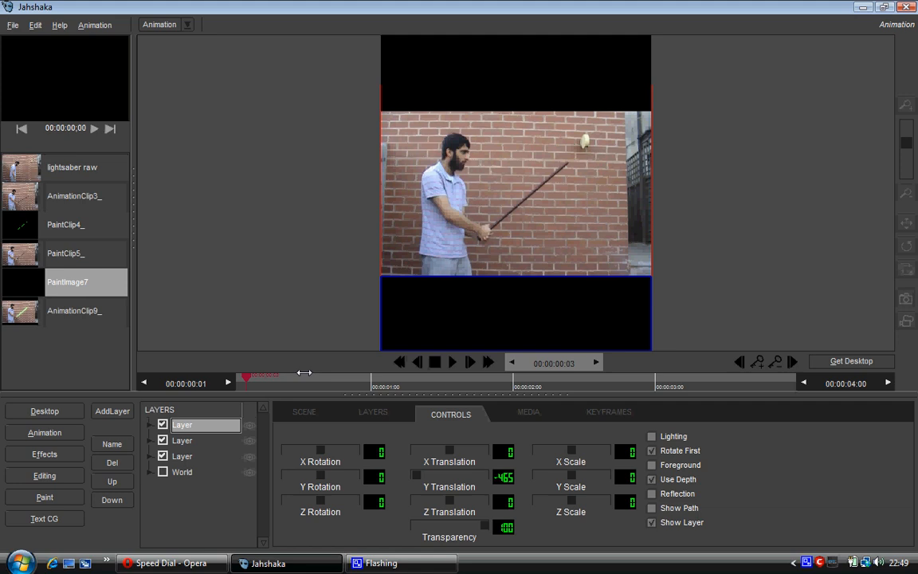
pyautogui.moveTo(399, 264)
pyautogui.write('core')
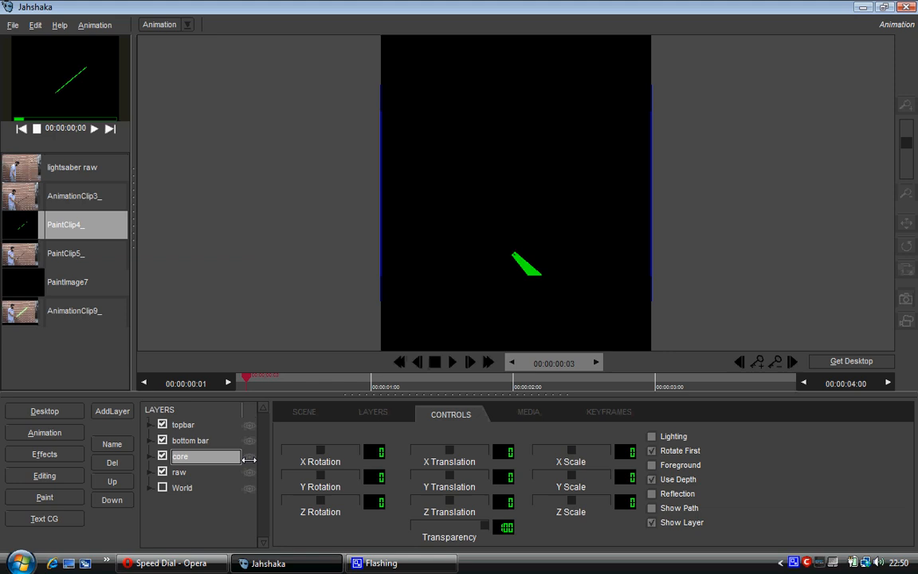
# Step: Apply Colorize to the core layer's blade and add a fifth layer on top
pyautogui.click(529, 411)
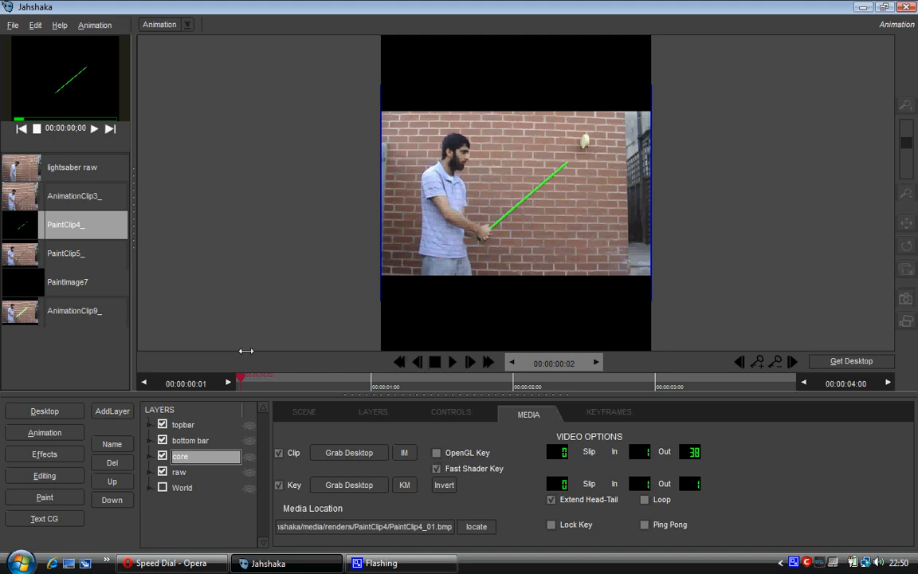
pyautogui.click(450, 411)
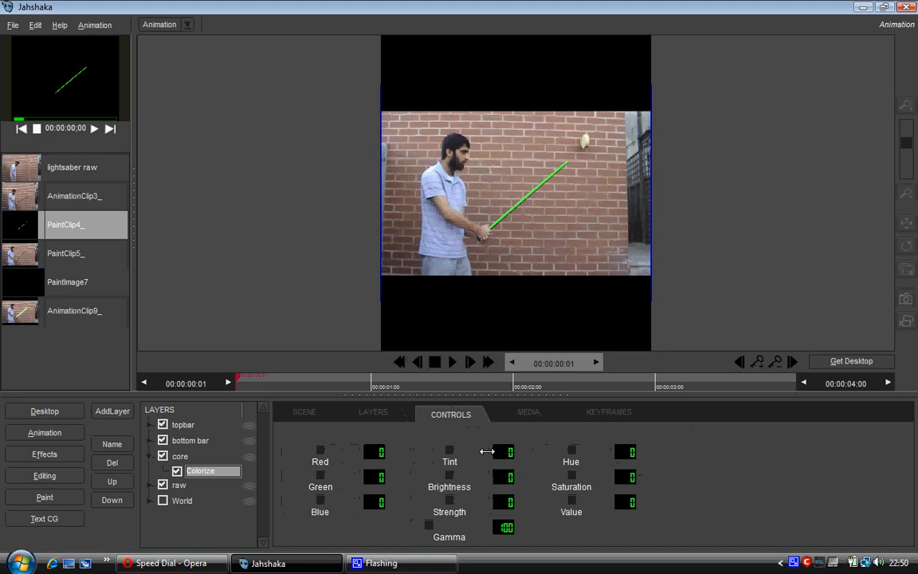
pyautogui.click(372, 412)
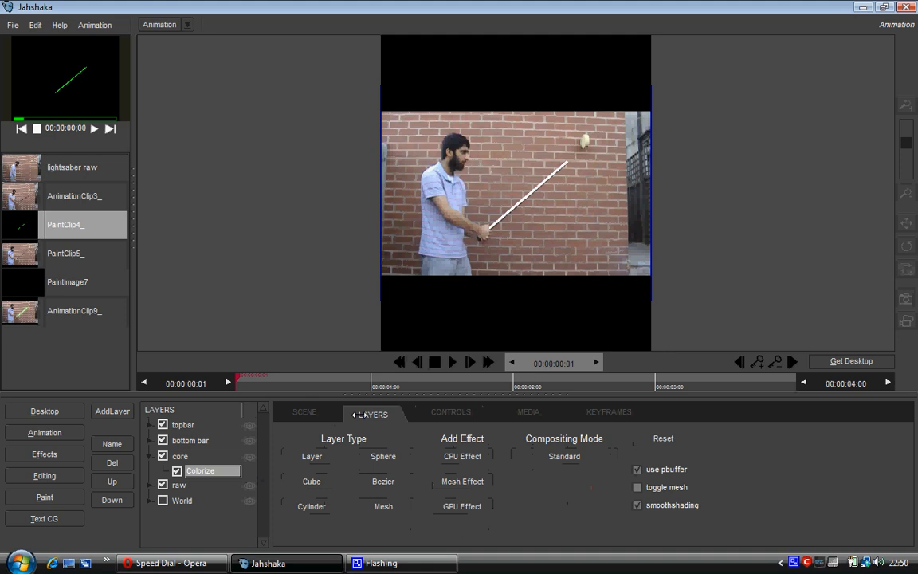
pyautogui.click(450, 411)
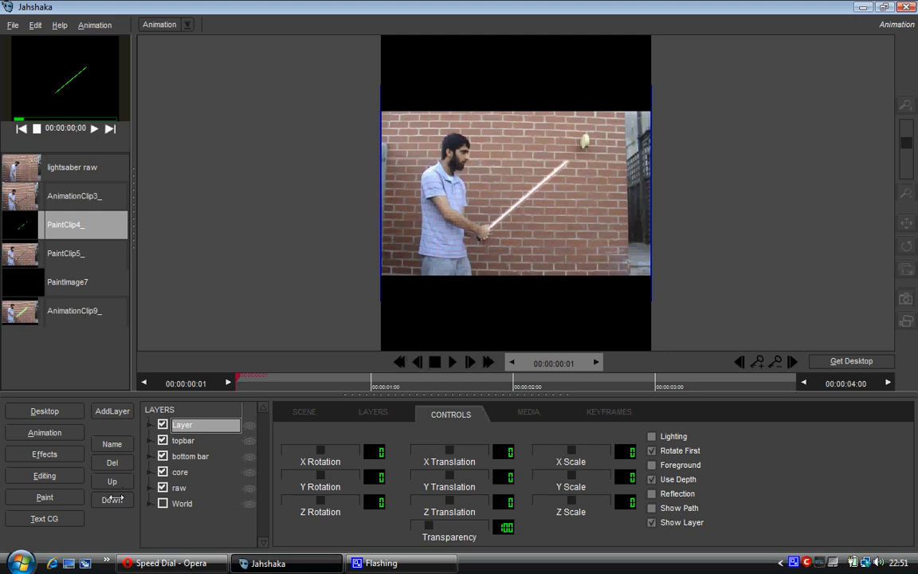
# Step: Move the inner glow layer below core, then add a sixth layer
pyautogui.click(111, 443)
pyautogui.write('inner glow')
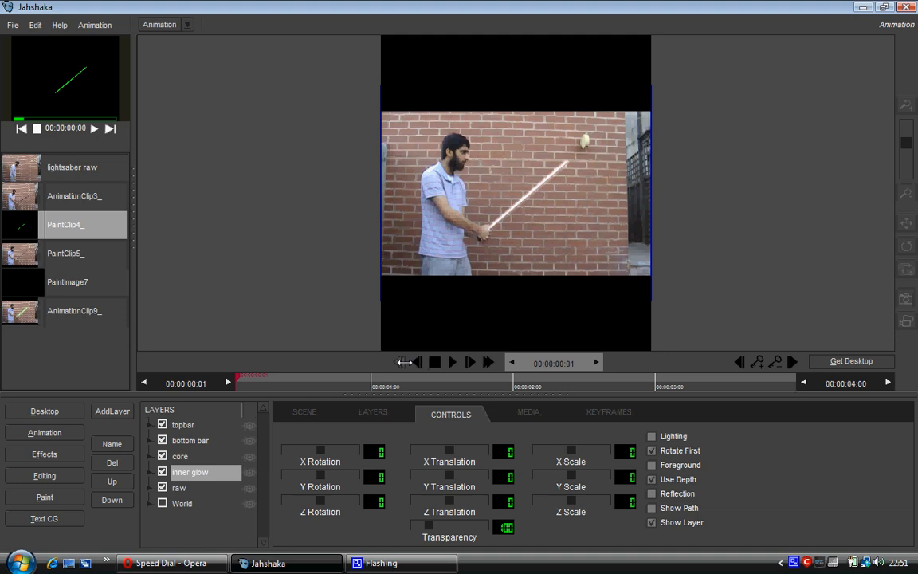
pyautogui.click(528, 411)
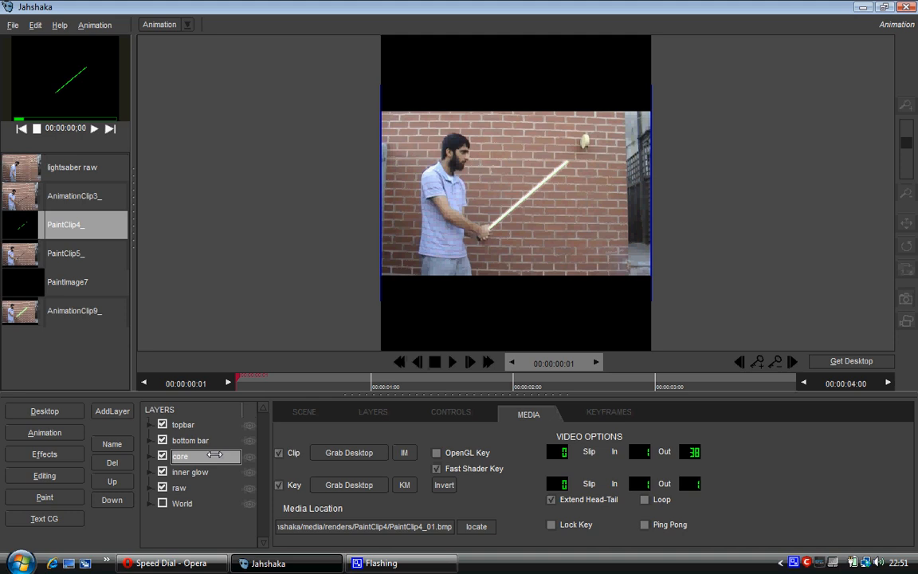
pyautogui.click(372, 412)
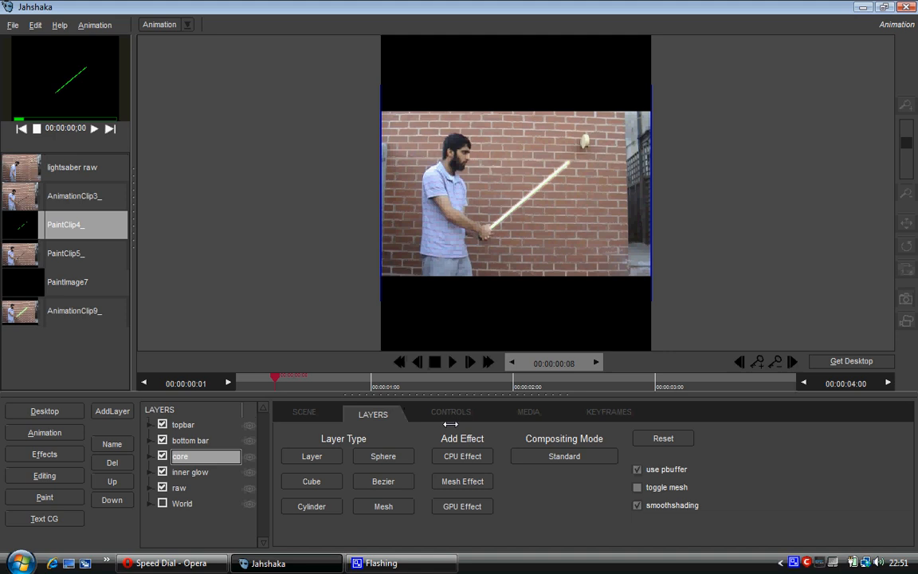
pyautogui.click(189, 470)
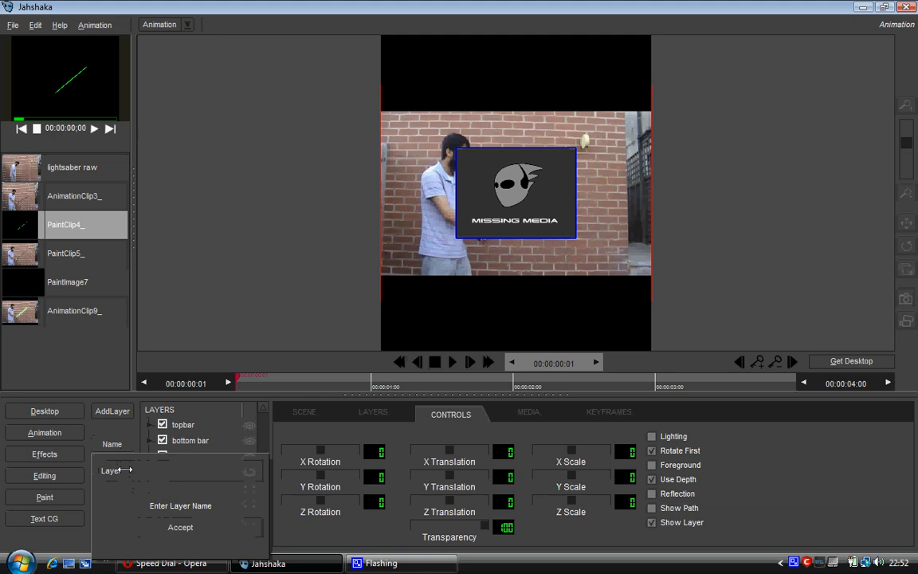
# Step: Name the newest layer 'outer glow' and confirm it
pyautogui.write('outer glow')
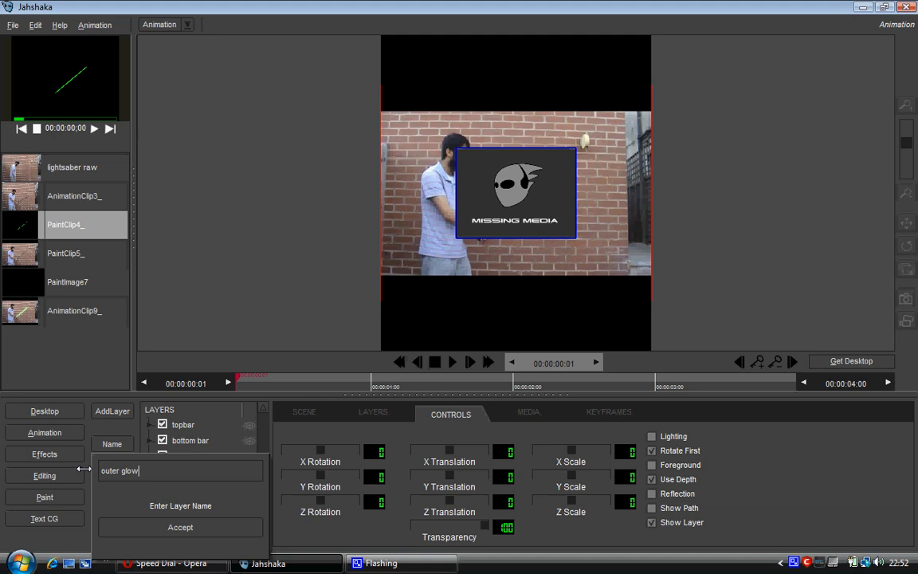
pyautogui.click(181, 526)
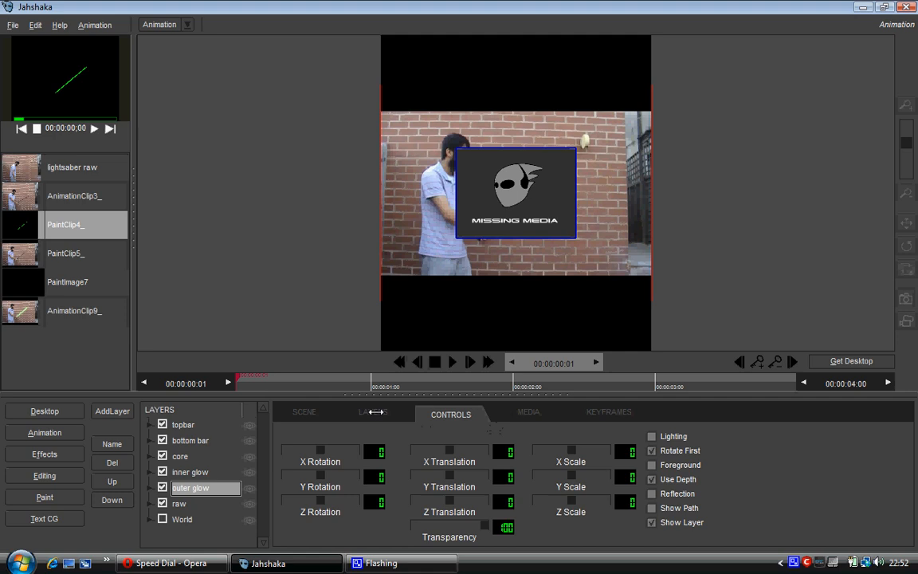
pyautogui.click(373, 411)
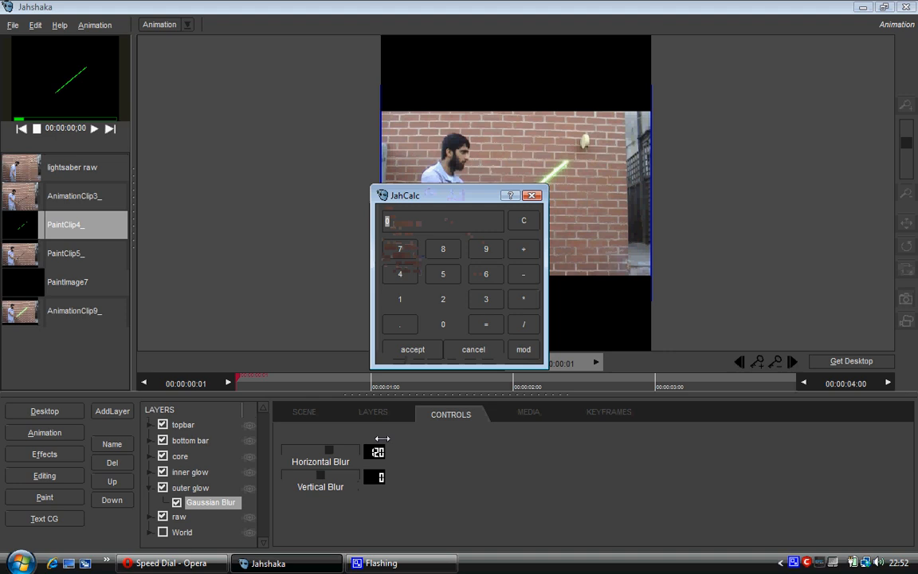
# Step: Enter the outer glow's Gaussian Blur amounts in JahCalc for a soft green glow
pyautogui.click(412, 349)
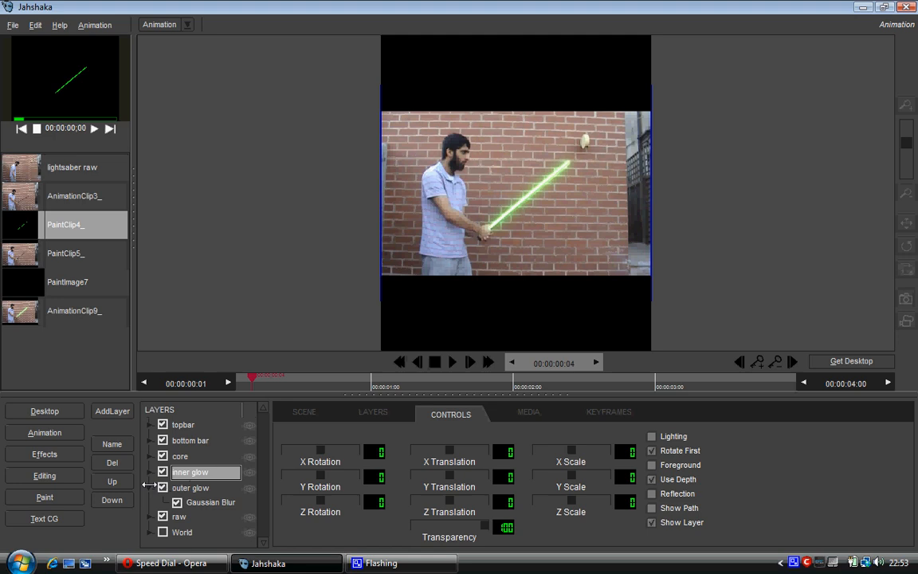
pyautogui.click(372, 412)
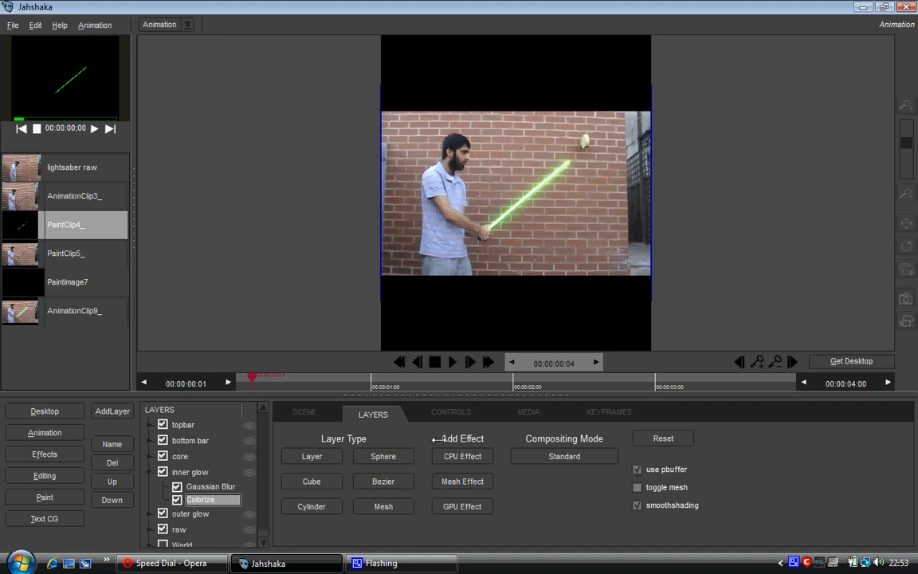
# Step: Hide outer glow and drag inner glow's Colorize hue to about -316 for red
pyautogui.click(451, 411)
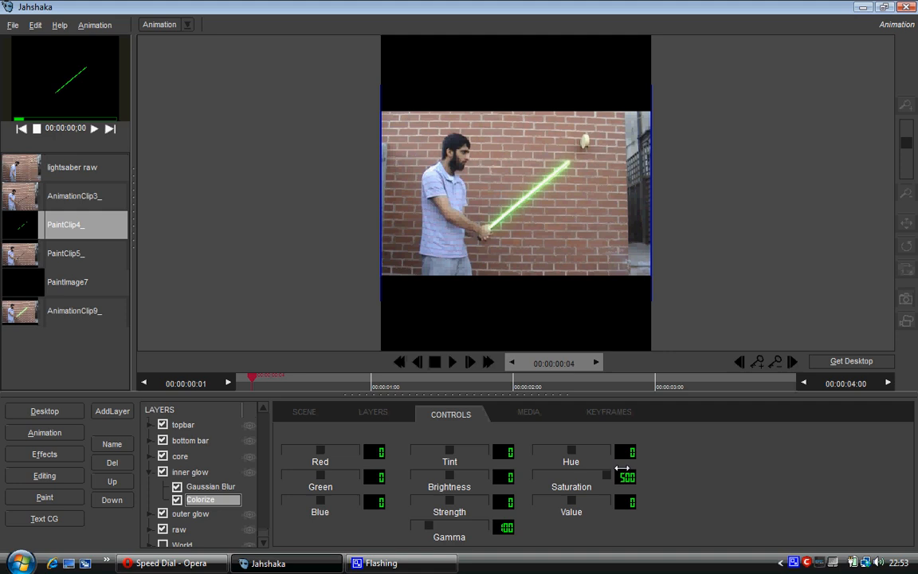
pyautogui.click(189, 513)
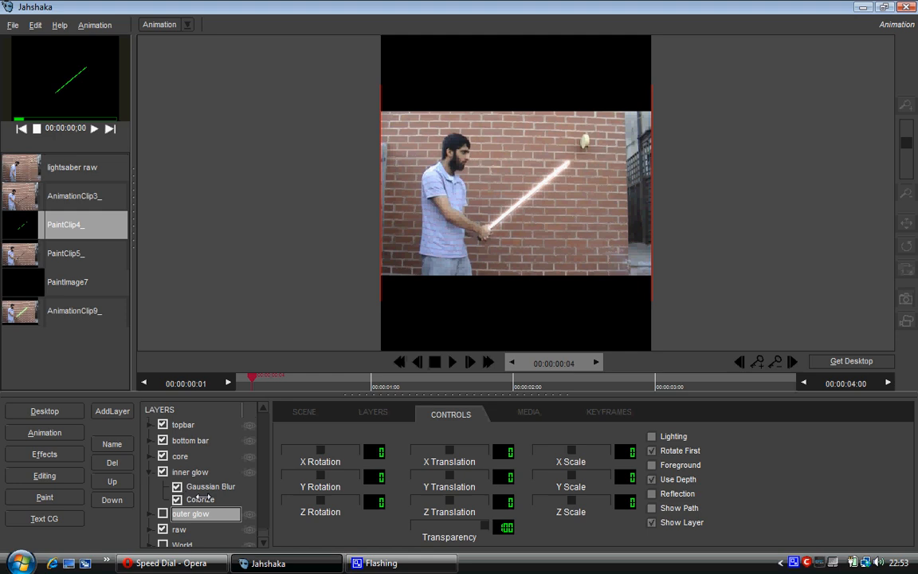
pyautogui.click(201, 499)
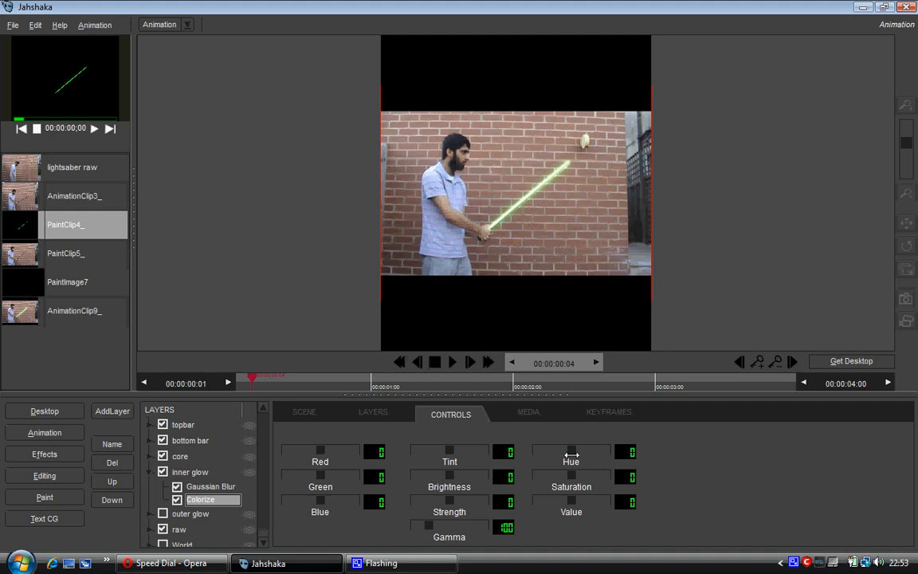
pyautogui.moveTo(572, 452); pyautogui.dragTo(611, 451)
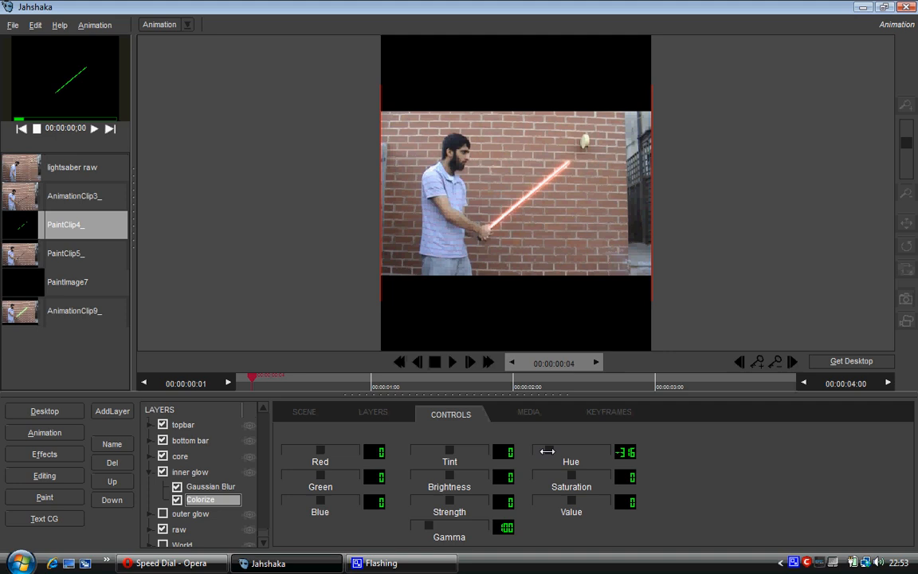
pyautogui.click(372, 411)
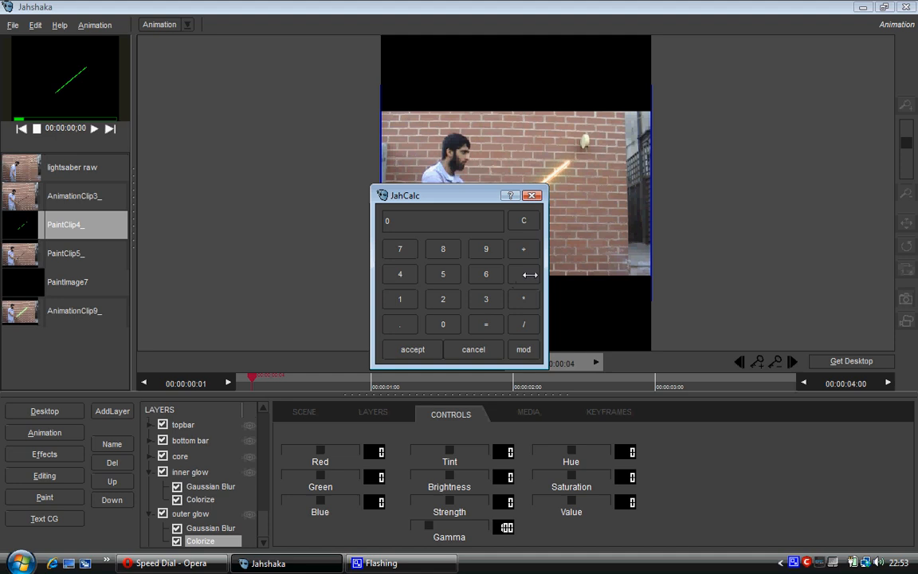
# Step: Set outer glow's Colorize hue to -316 and scrub to frame 2:07 to check
pyautogui.click(412, 349)
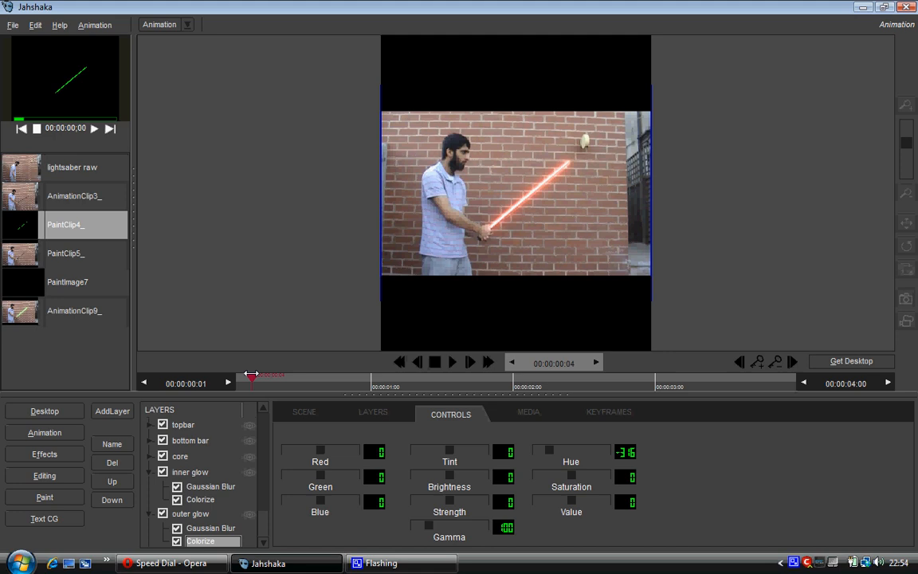
pyautogui.moveTo(250, 377); pyautogui.dragTo(478, 378)
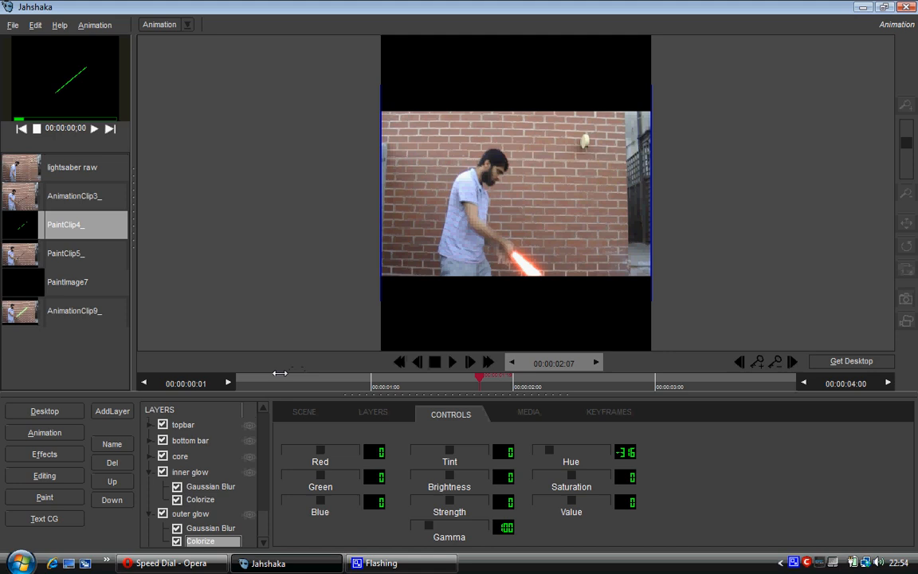